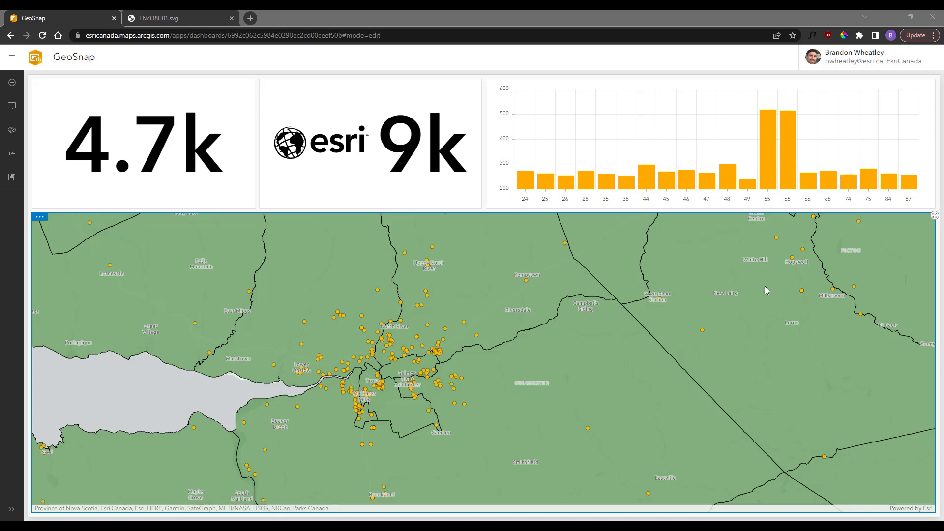
{"action": "mouse_move", "coordinate": [386, 274]}
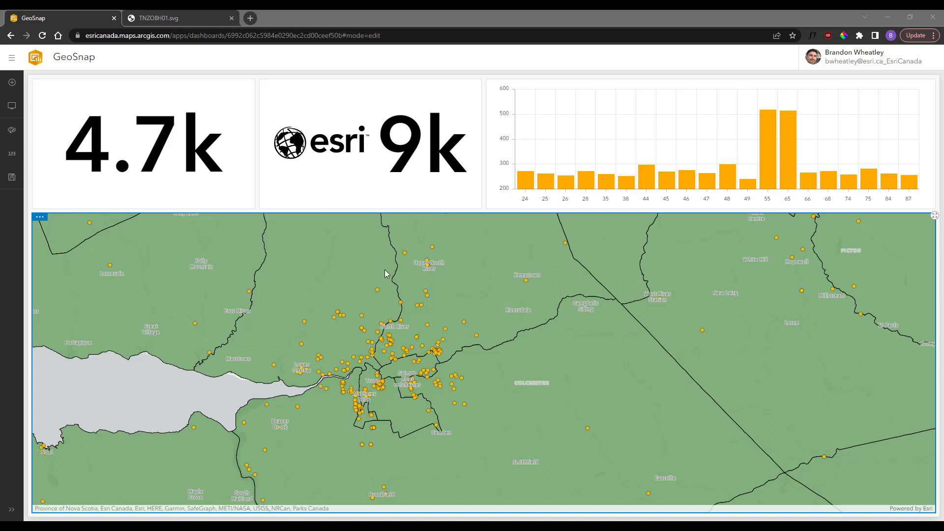
Step: Select the 4.7k indicator and expand its ellipsis toolbar of editing options
{"action": "left_click", "coordinate": [143, 142]}
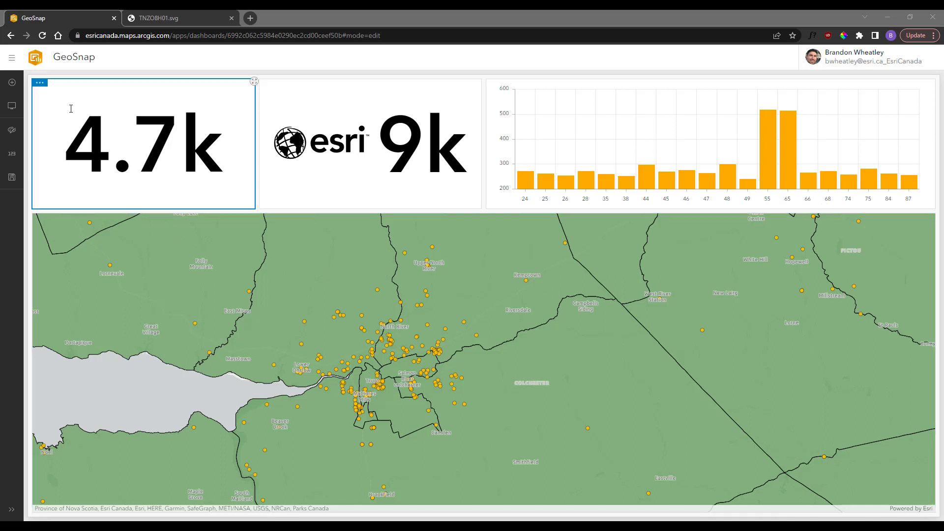
{"action": "mouse_move", "coordinate": [59, 115]}
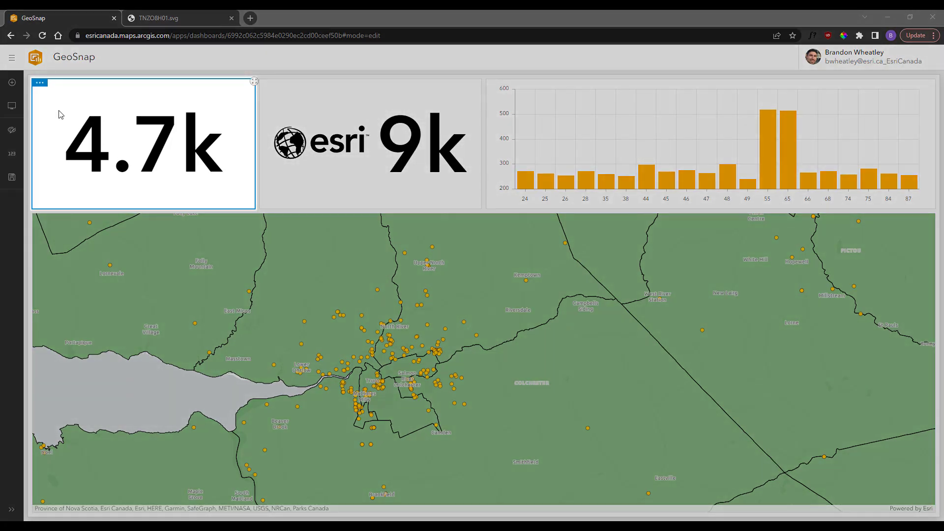
{"action": "left_click", "coordinate": [38, 82]}
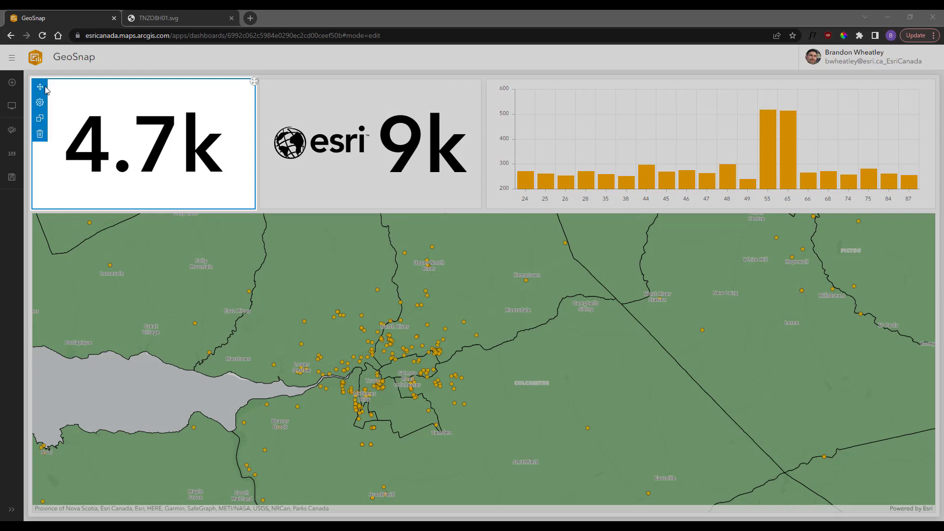
{"action": "mouse_move", "coordinate": [40, 88]}
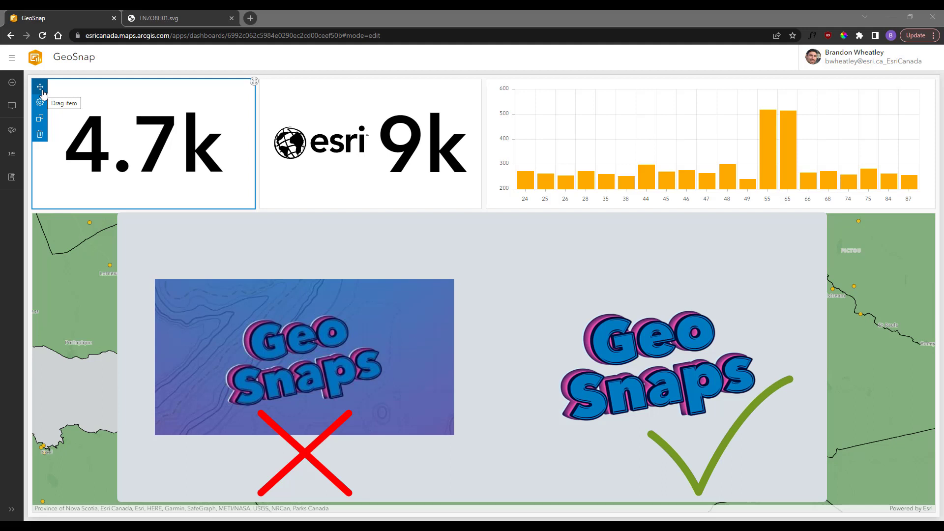
{"action": "mouse_move", "coordinate": [102, 145]}
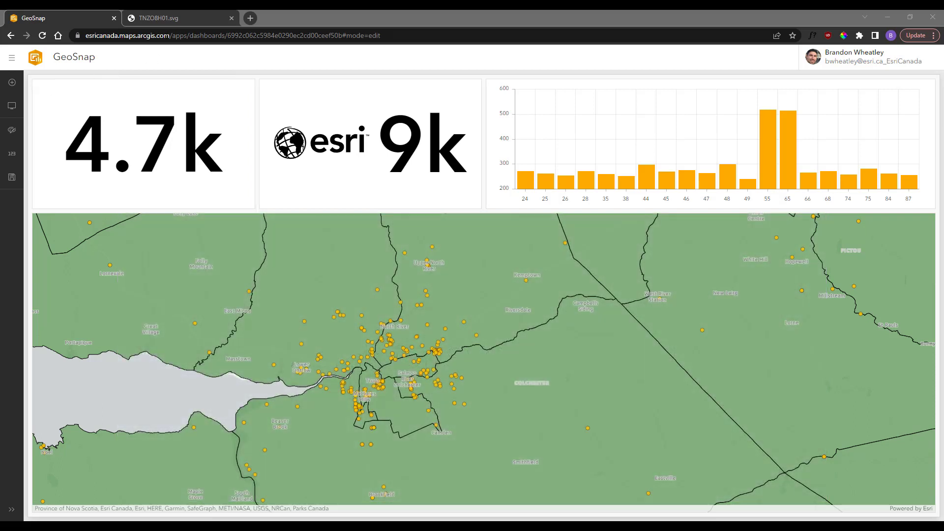
{"action": "mouse_move", "coordinate": [168, 17]}
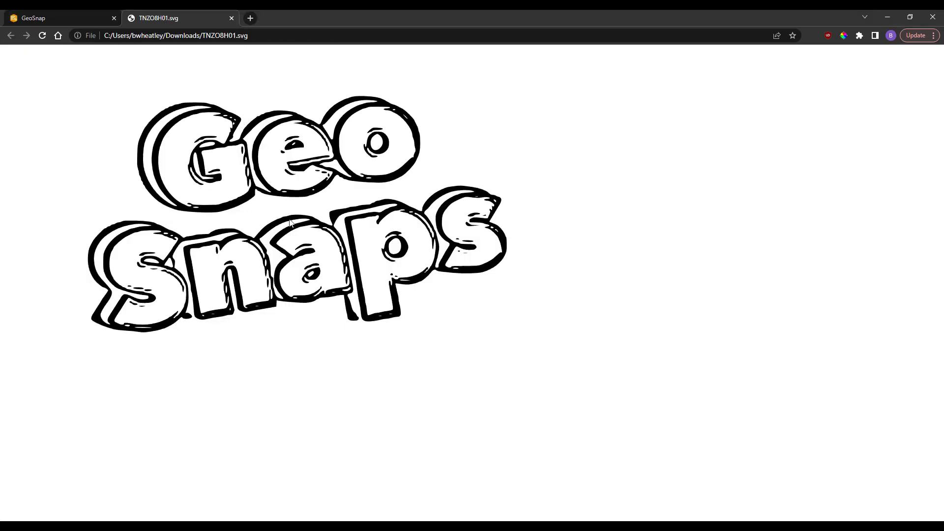
Step: View the Geo Snaps logo's page source and copy the entire SVG code
{"action": "right_click", "coordinate": [290, 223]}
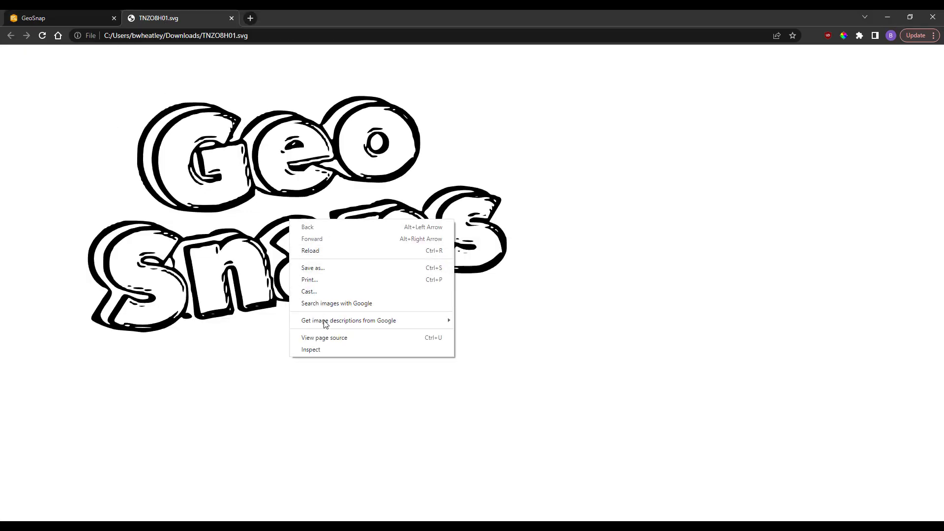
{"action": "left_click", "coordinate": [324, 337]}
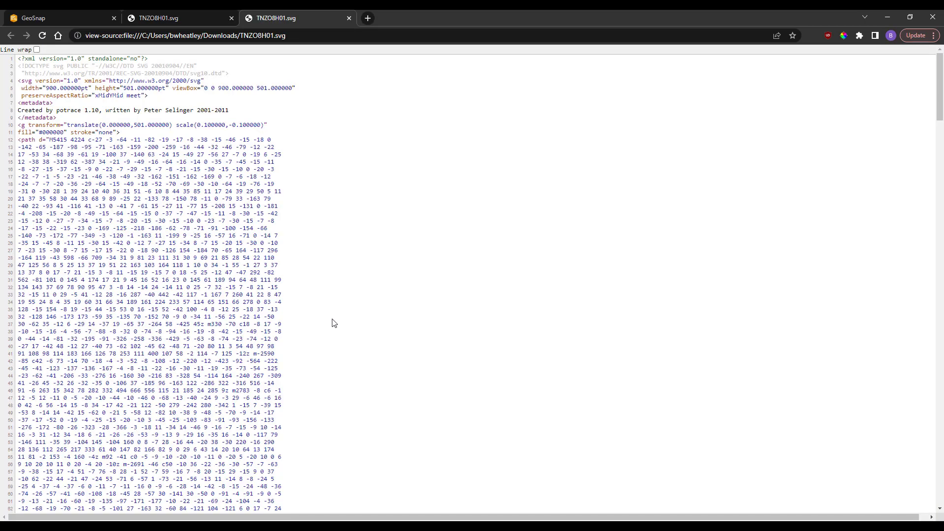
{"action": "mouse_move", "coordinate": [317, 280]}
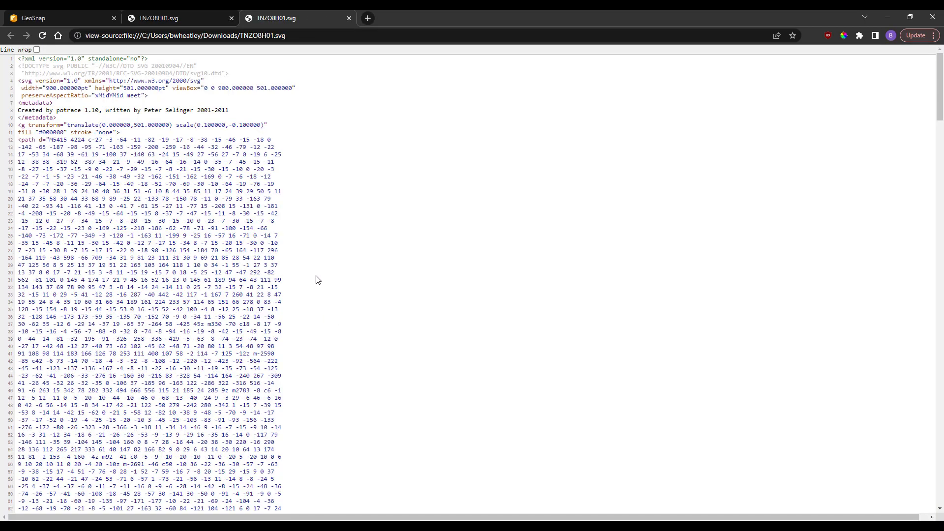
{"action": "key", "text": "ctrl+a"}
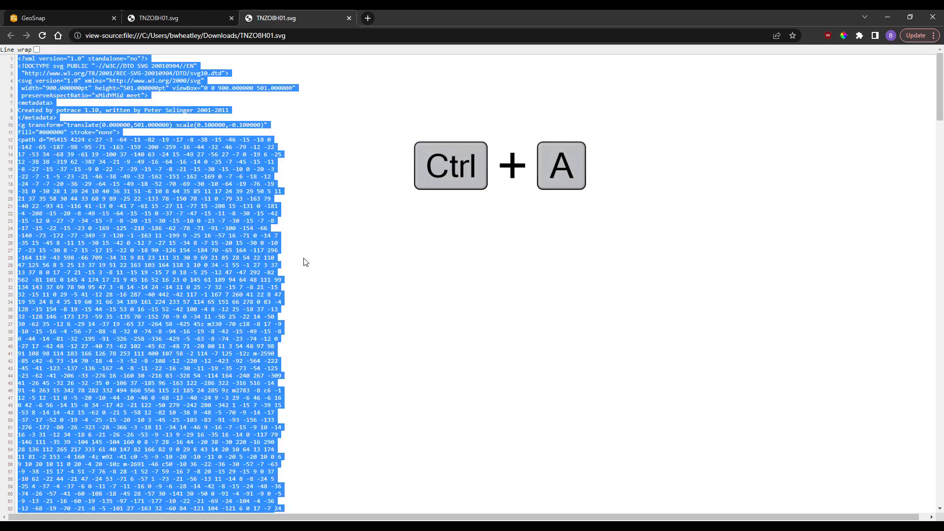
{"action": "key", "text": "ctrl+c"}
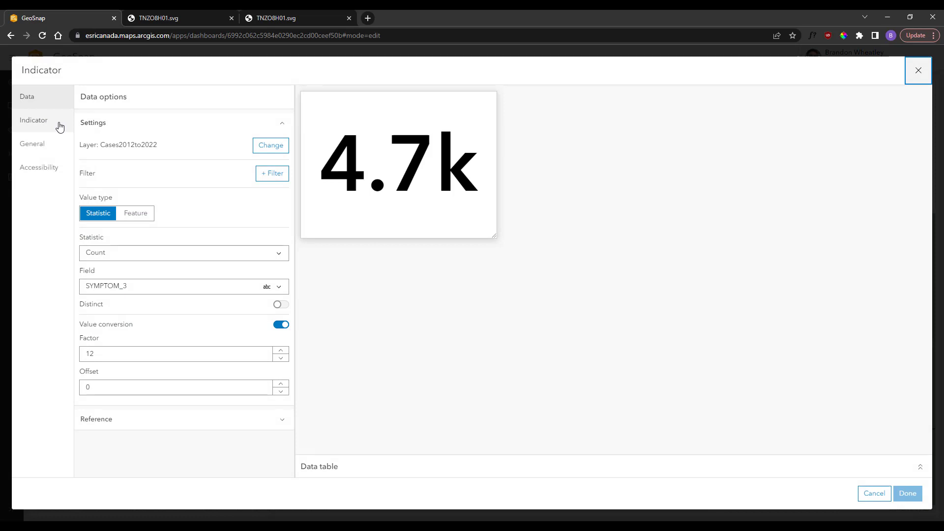
Step: On the 4.7k indicator's Indicator tab, start adding an icon
{"action": "left_click", "coordinate": [34, 120]}
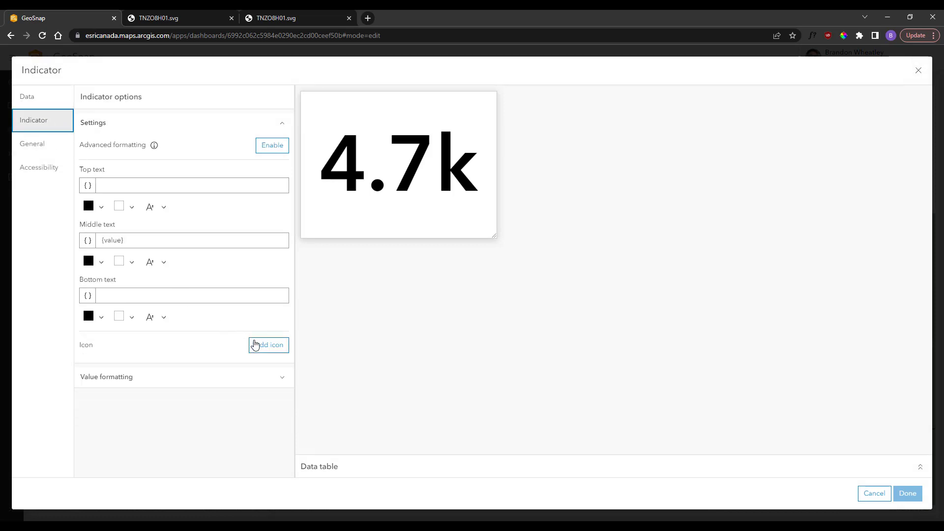
{"action": "left_click", "coordinate": [268, 345]}
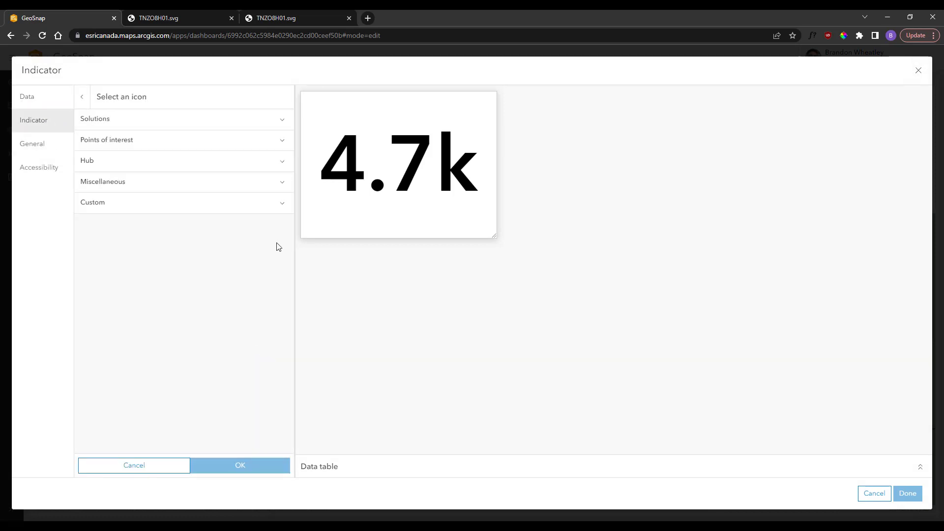
Step: Set the pasted Geo Snaps SVG code as a custom icon left of 4.7k
{"action": "left_click", "coordinate": [184, 201]}
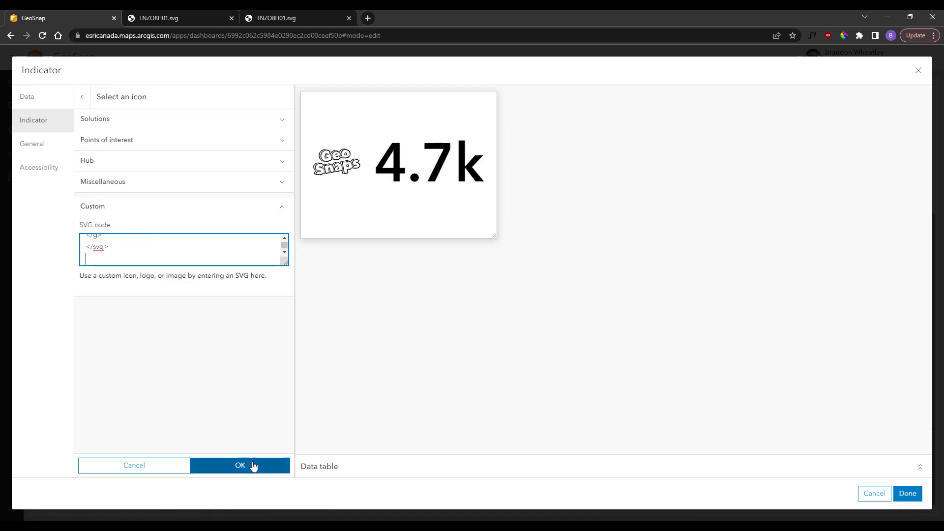
{"action": "left_click", "coordinate": [240, 466]}
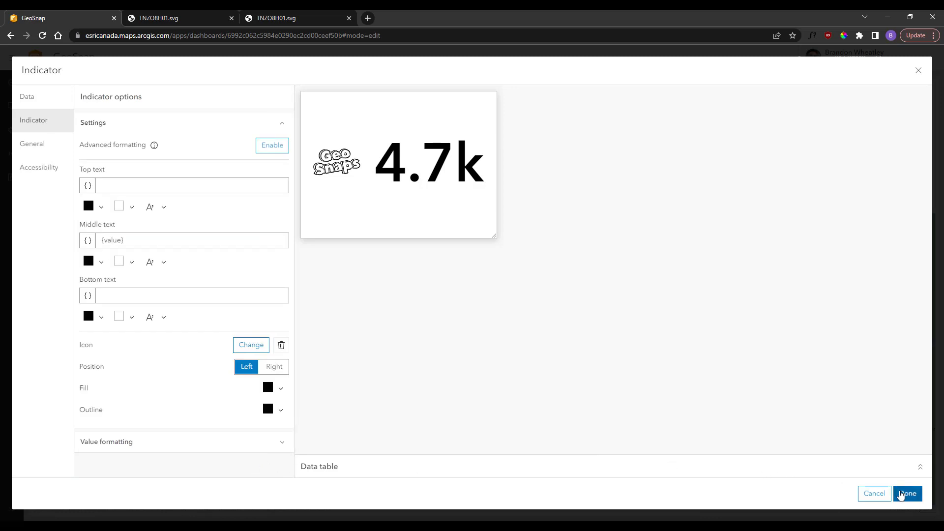